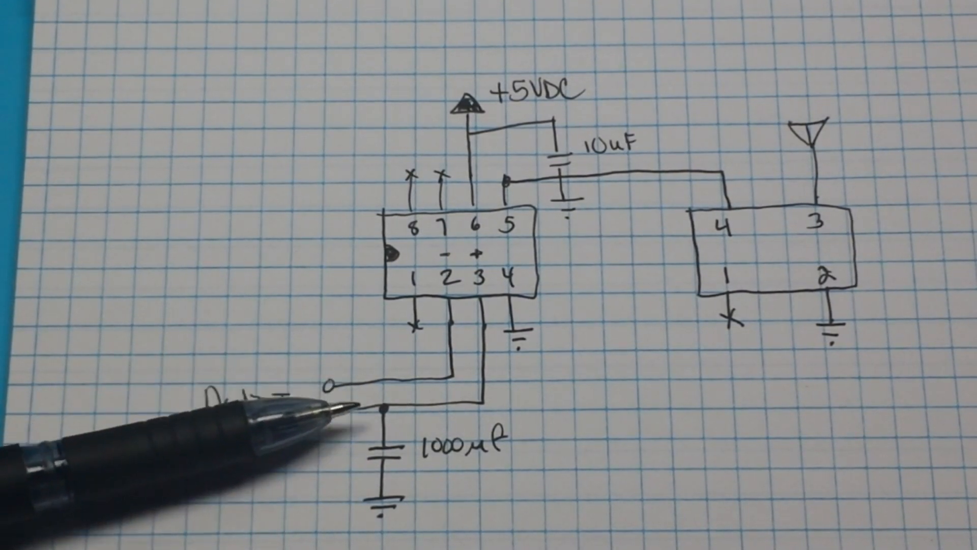
text(Audio In)
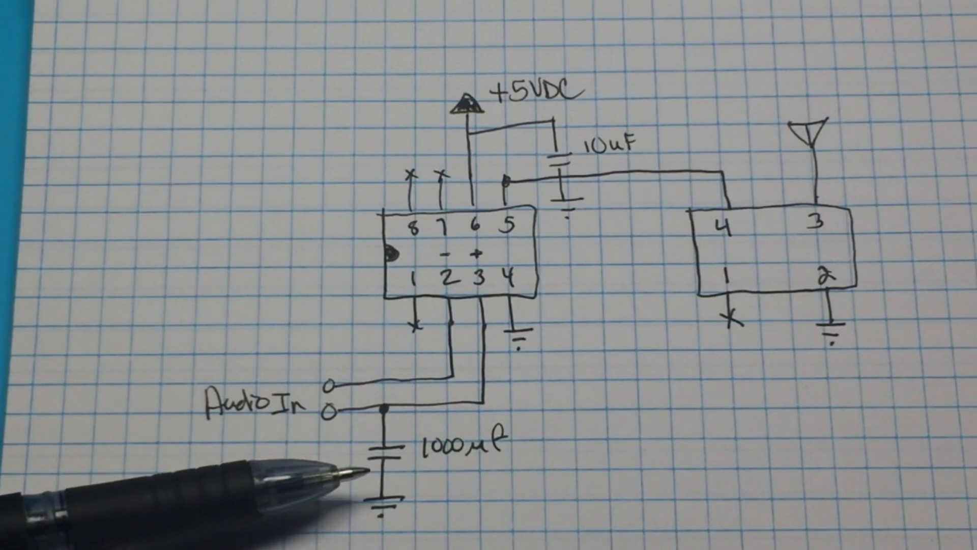